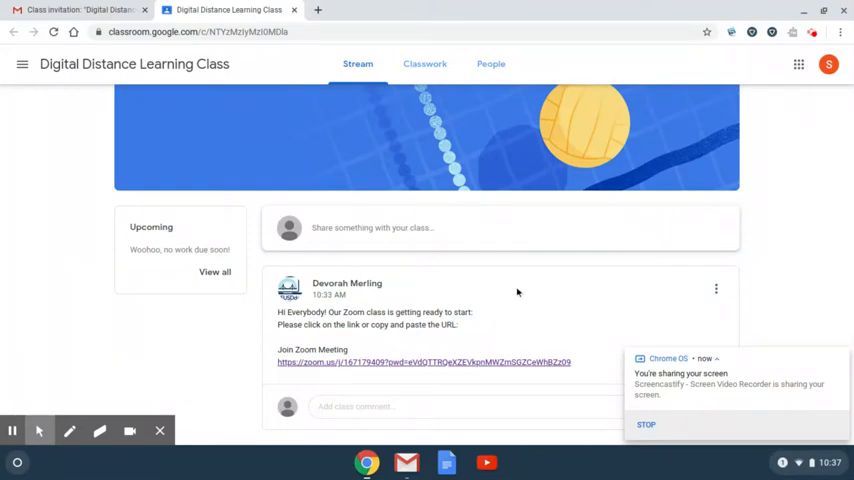
pyautogui.moveTo(136, 102)
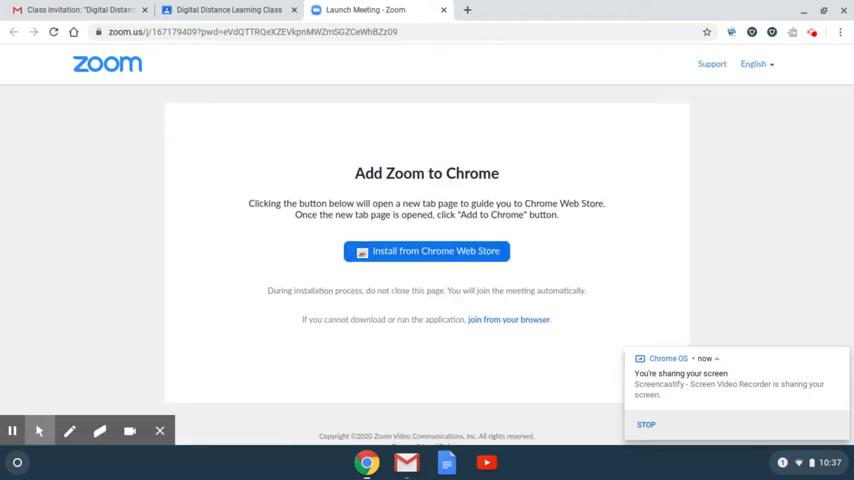
# - Follow the class Zoom meeting link and choose 'Install from Chrome Web Store' on the launch page
pyautogui.click(426, 252)
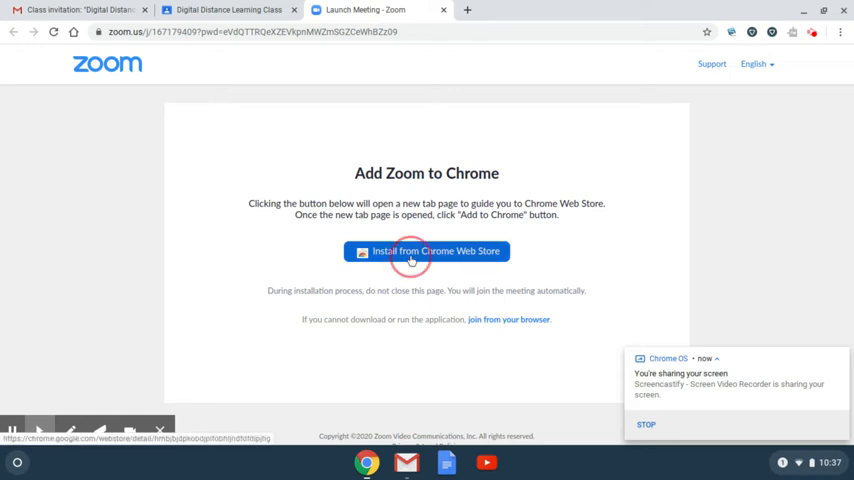
pyautogui.click(426, 252)
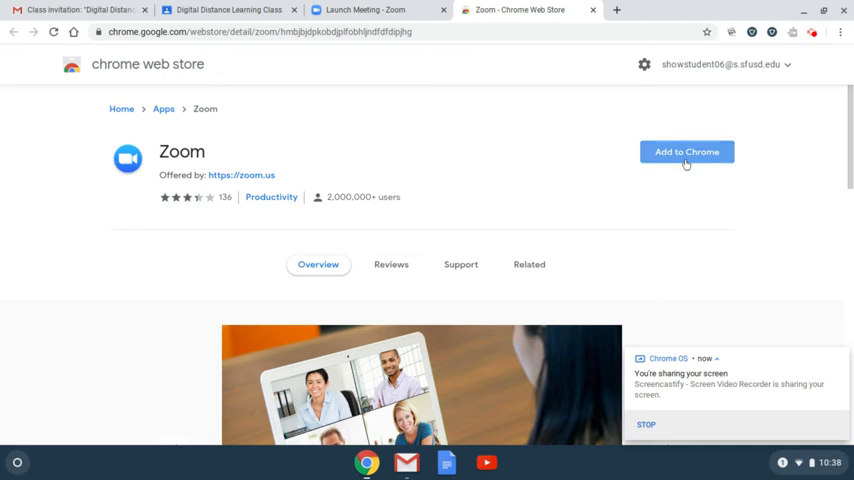
# - Add the Zoom app to Chrome from its Web Store listing
pyautogui.click(686, 152)
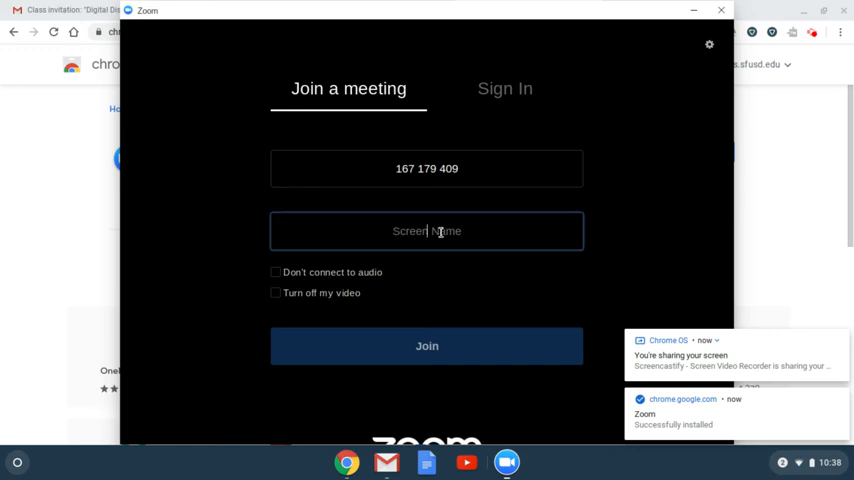
# - Join meeting 167 179 409 with the screen name 'Aidan'
pyautogui.write('Aidan')
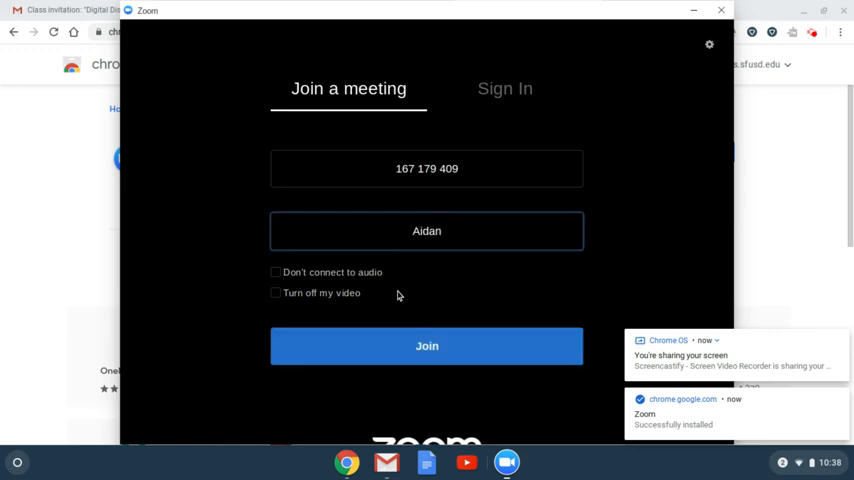
pyautogui.click(426, 344)
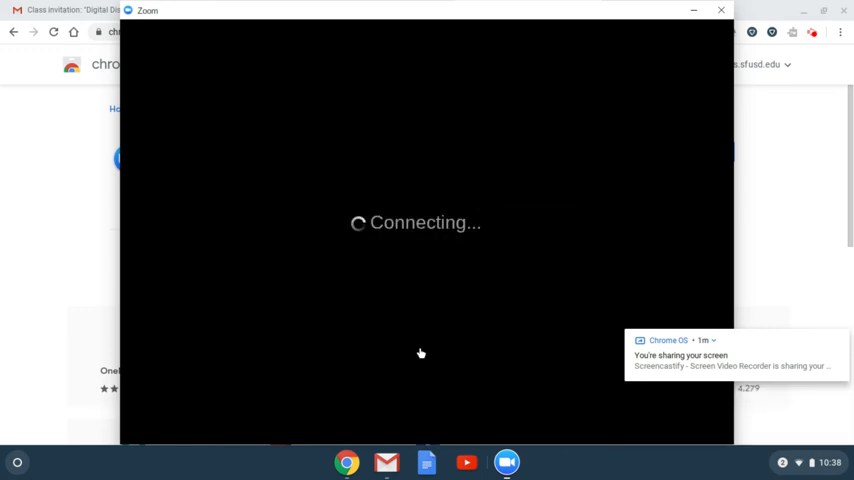